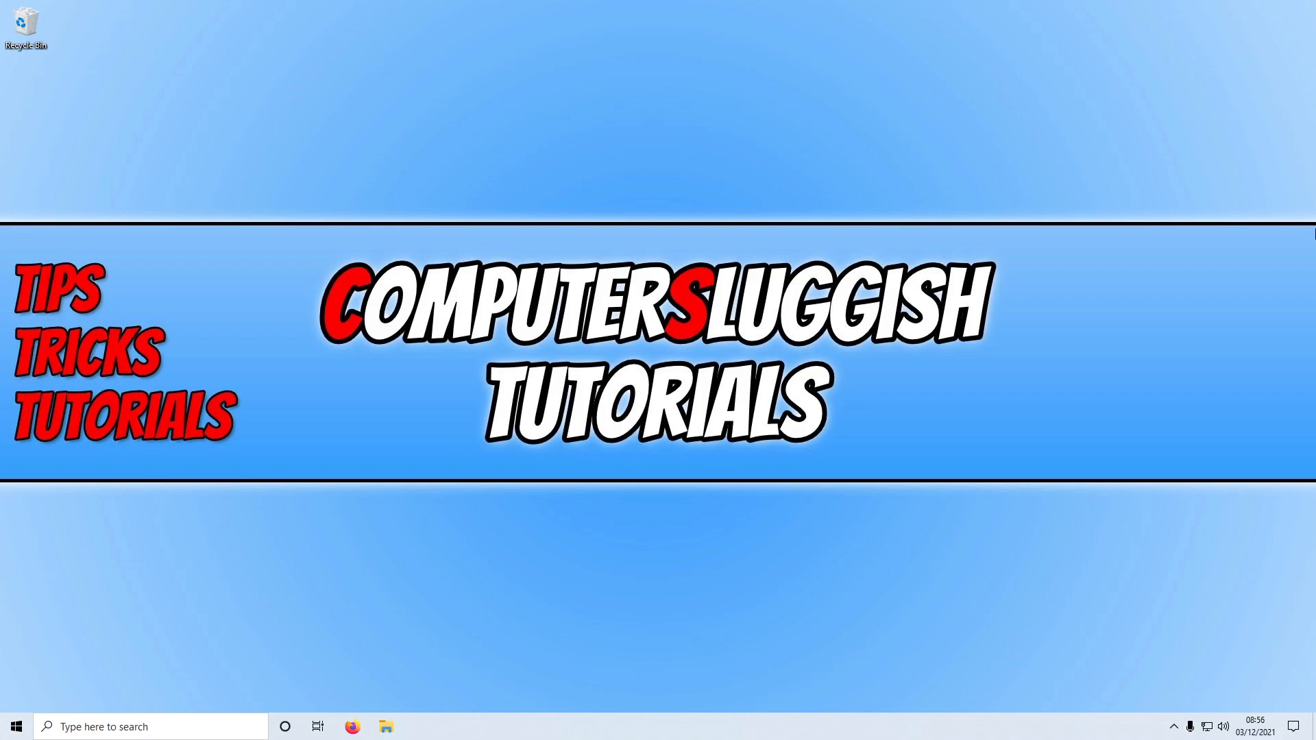
Launch File Explorer from the taskbar and show the Documents folder
{"action": "left_click", "coordinate": [385, 727]}
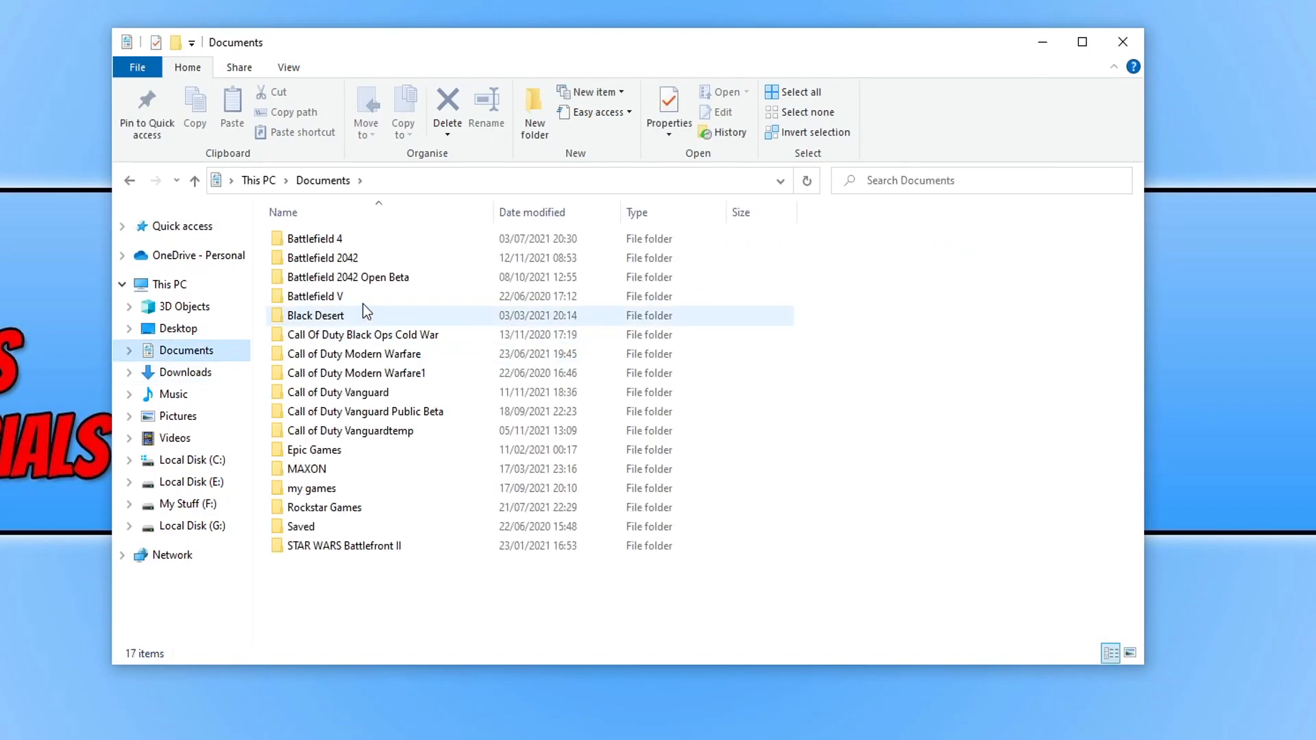
Open PROFSAVE_profile from Battlefield 2042 > settings in Notepad
{"action": "double_click", "coordinate": [320, 257]}
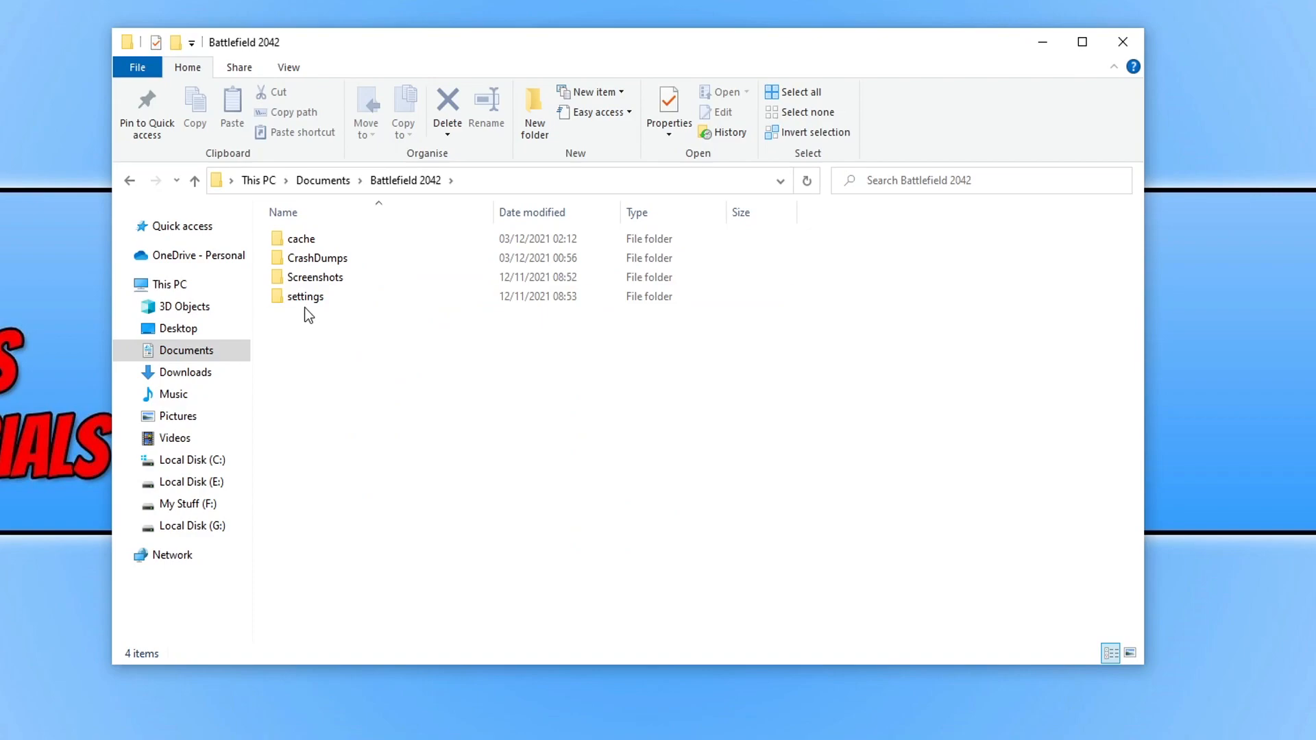
{"action": "double_click", "coordinate": [306, 296]}
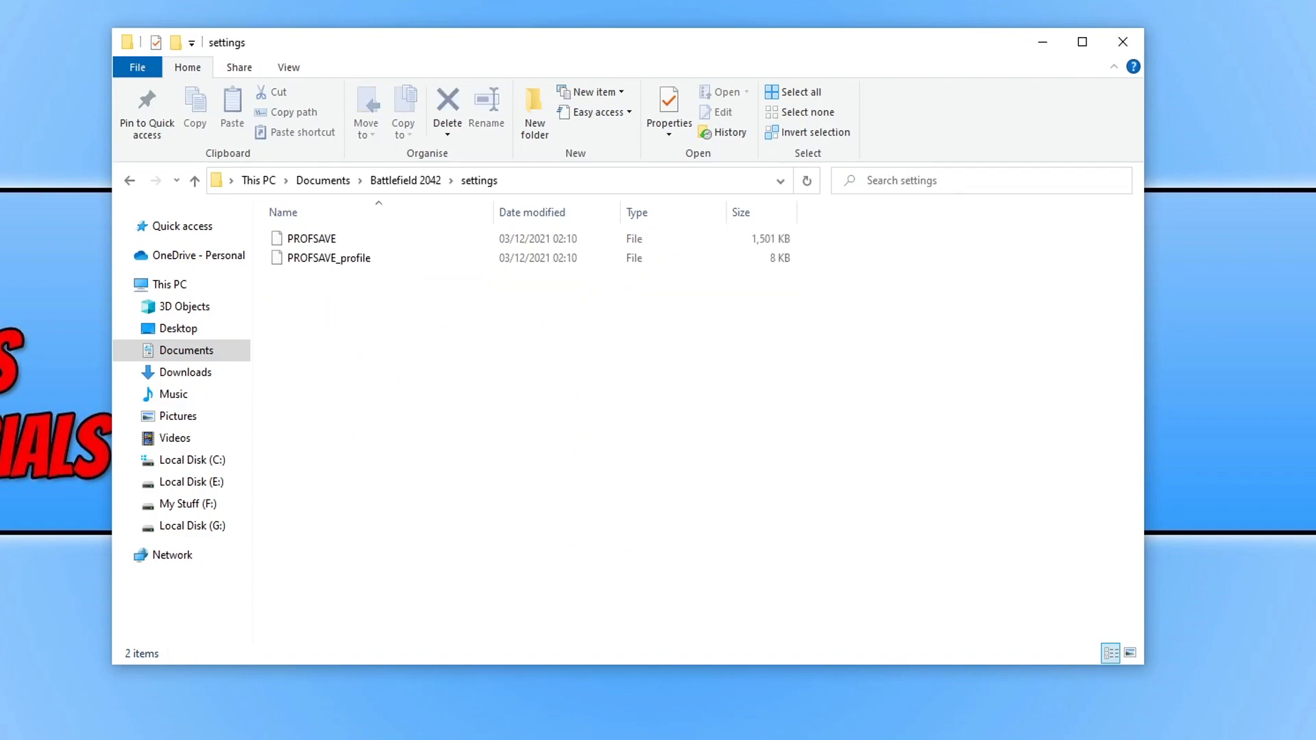
{"action": "left_click", "coordinate": [327, 258]}
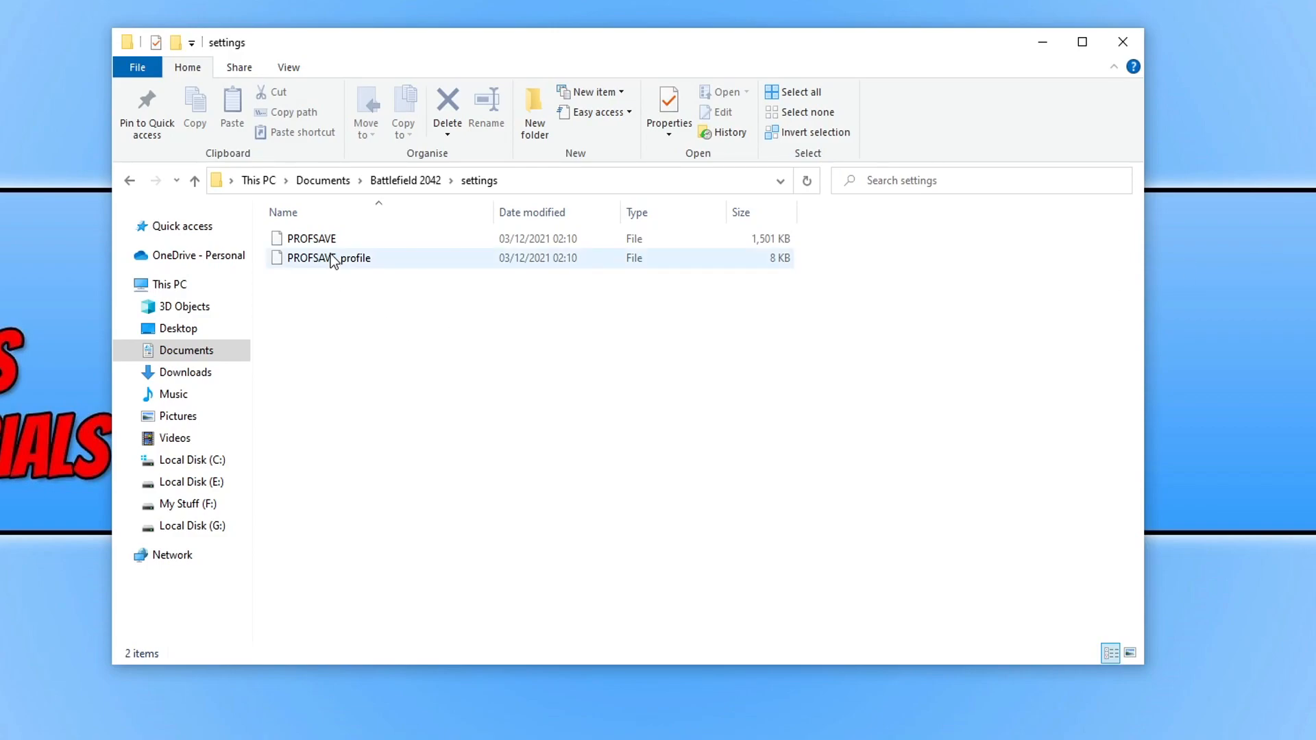
{"action": "double_click", "coordinate": [328, 258]}
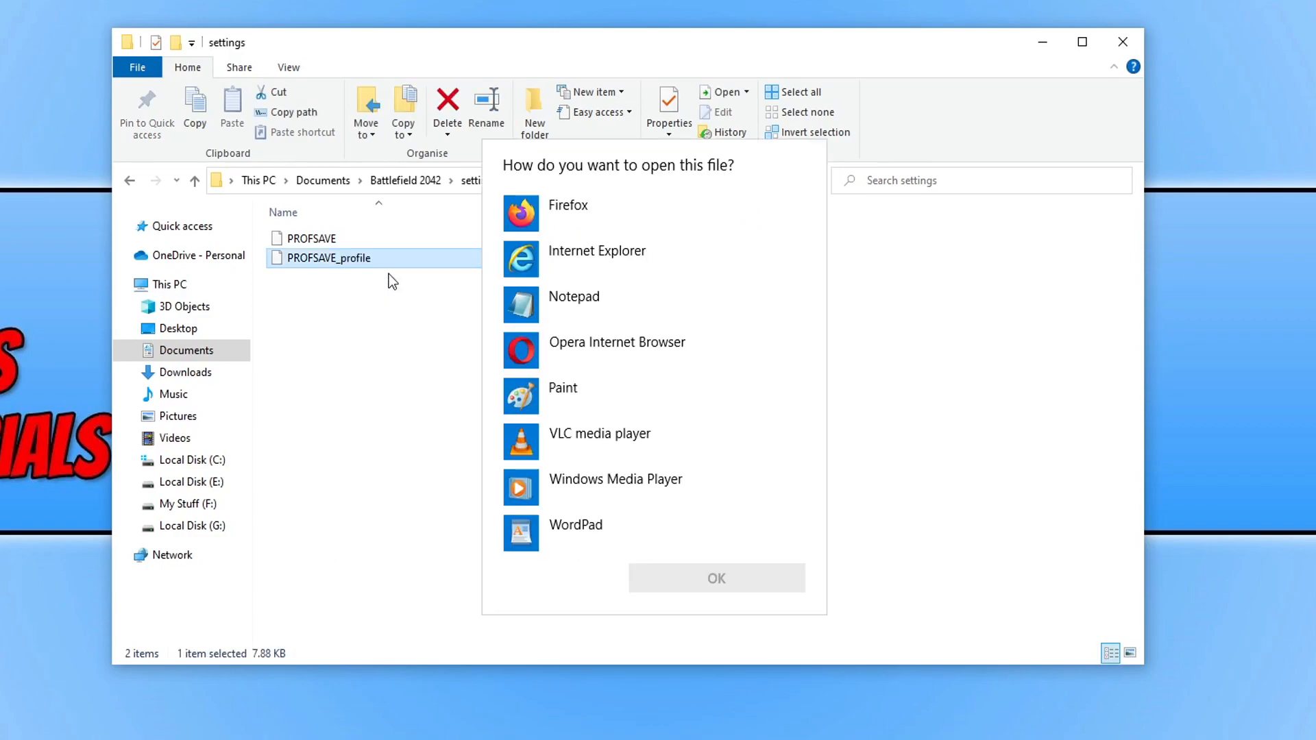
{"action": "left_click", "coordinate": [574, 304]}
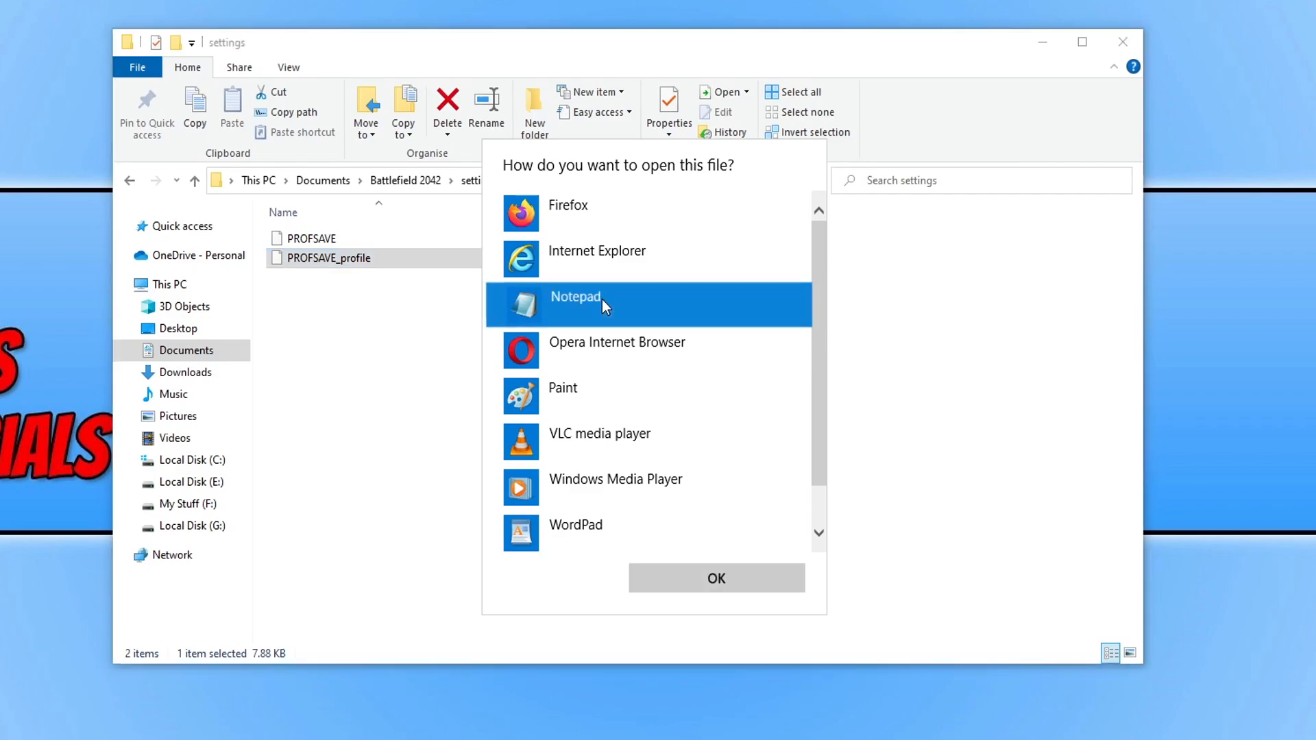
{"action": "left_click", "coordinate": [716, 578]}
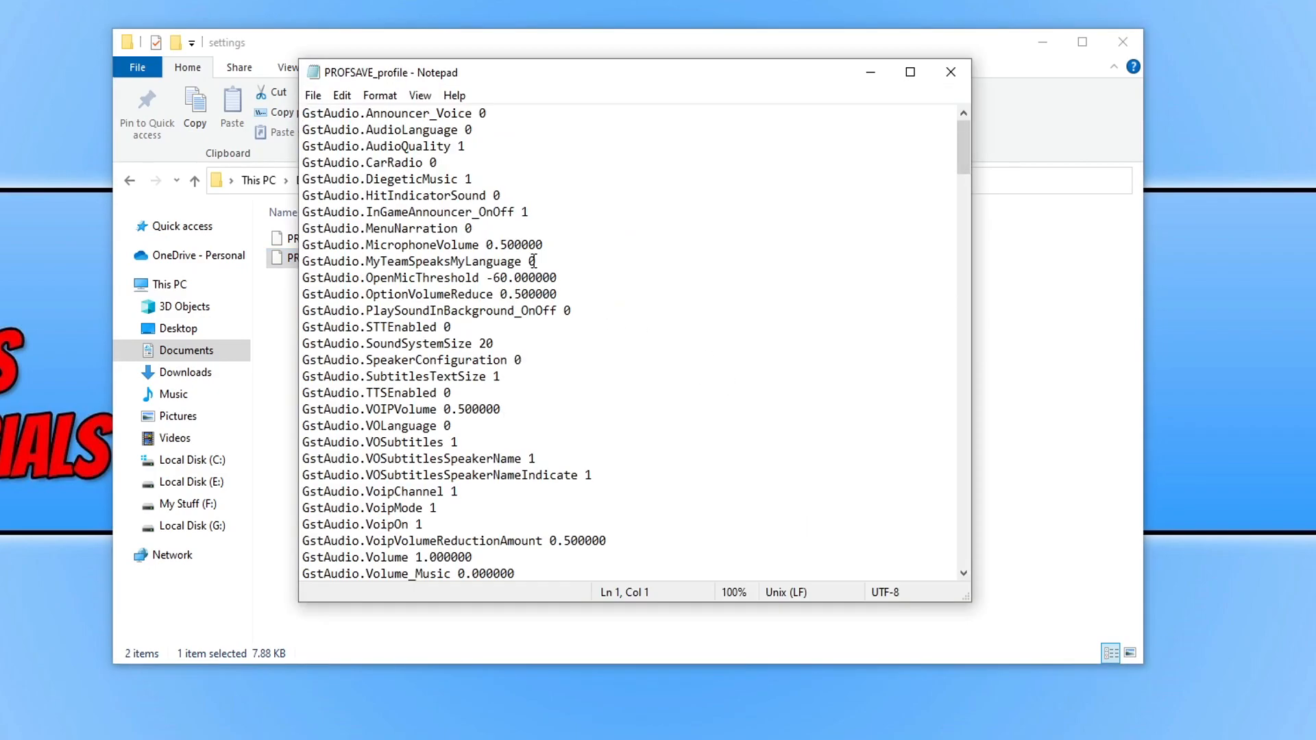
Search the profile for 'gstkeybinding', which returns no match
{"action": "key", "text": "ctrl+f"}
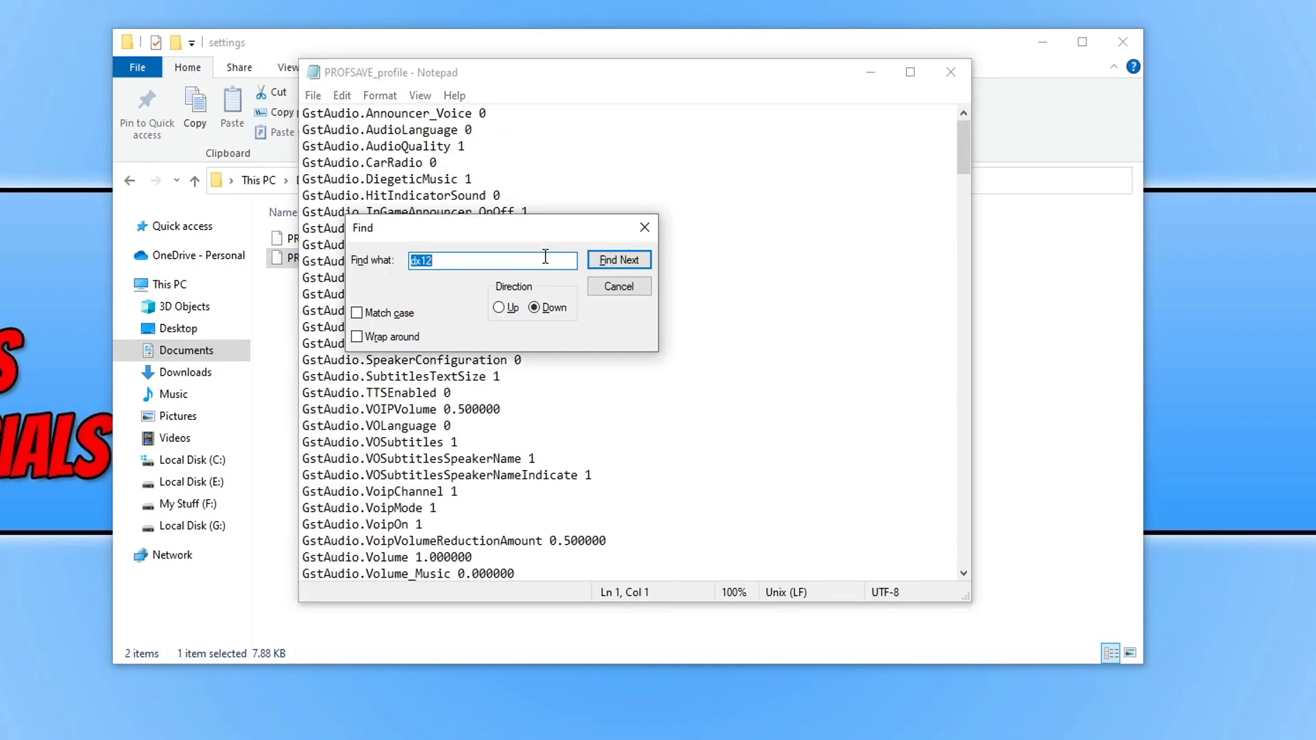
{"action": "type", "text": "gstkeybind"}
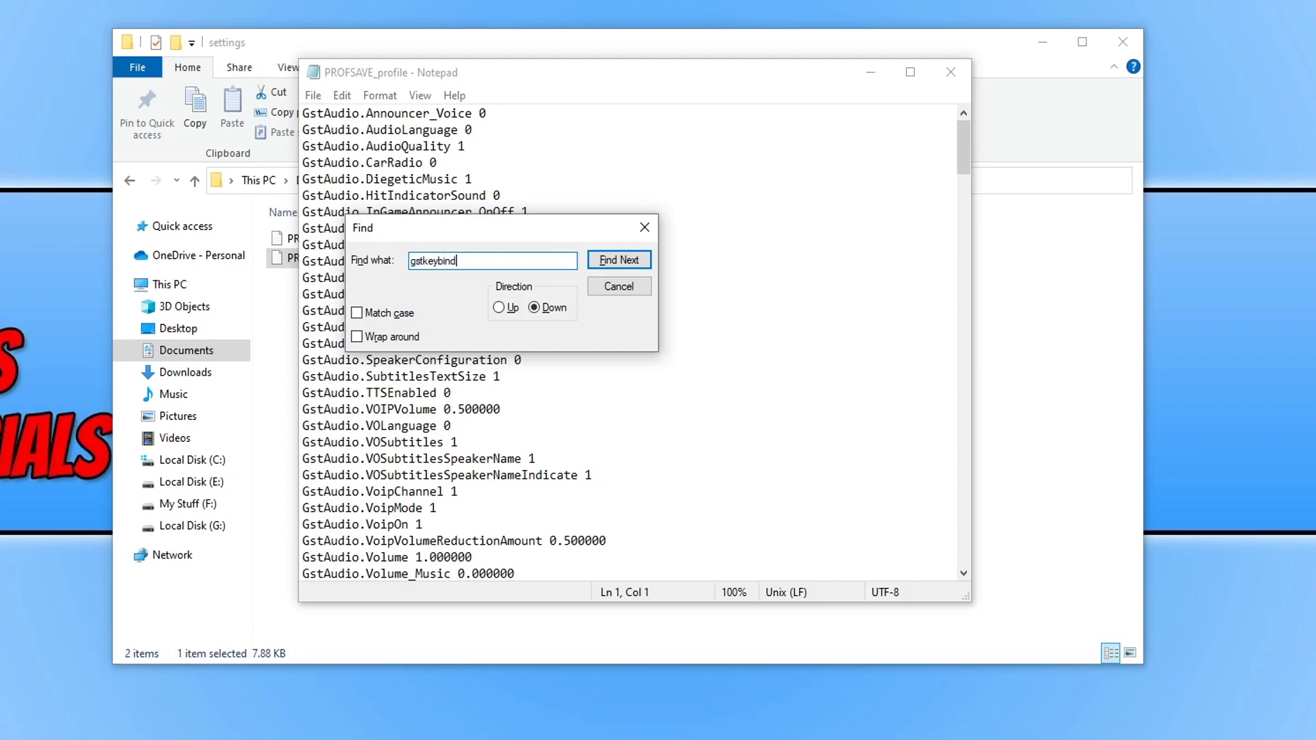
{"action": "left_click", "coordinate": [618, 259]}
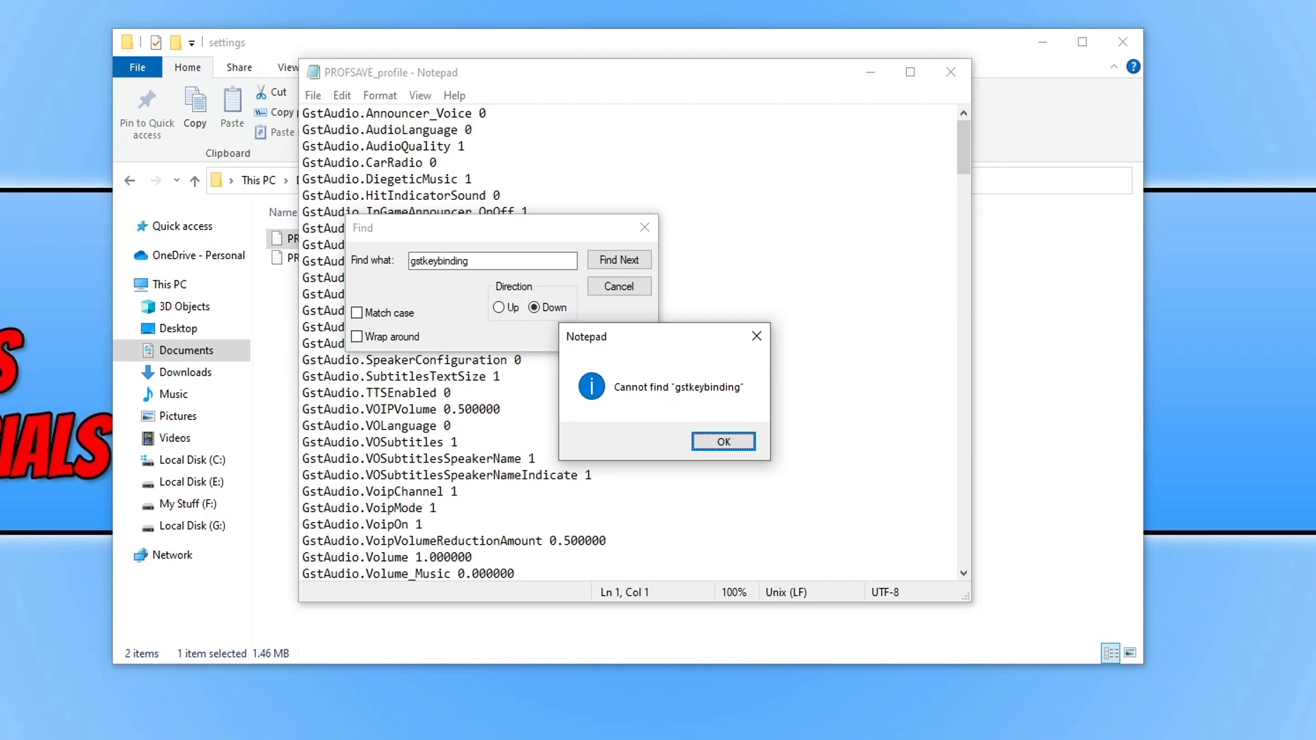
{"action": "mouse_move", "coordinate": [755, 336]}
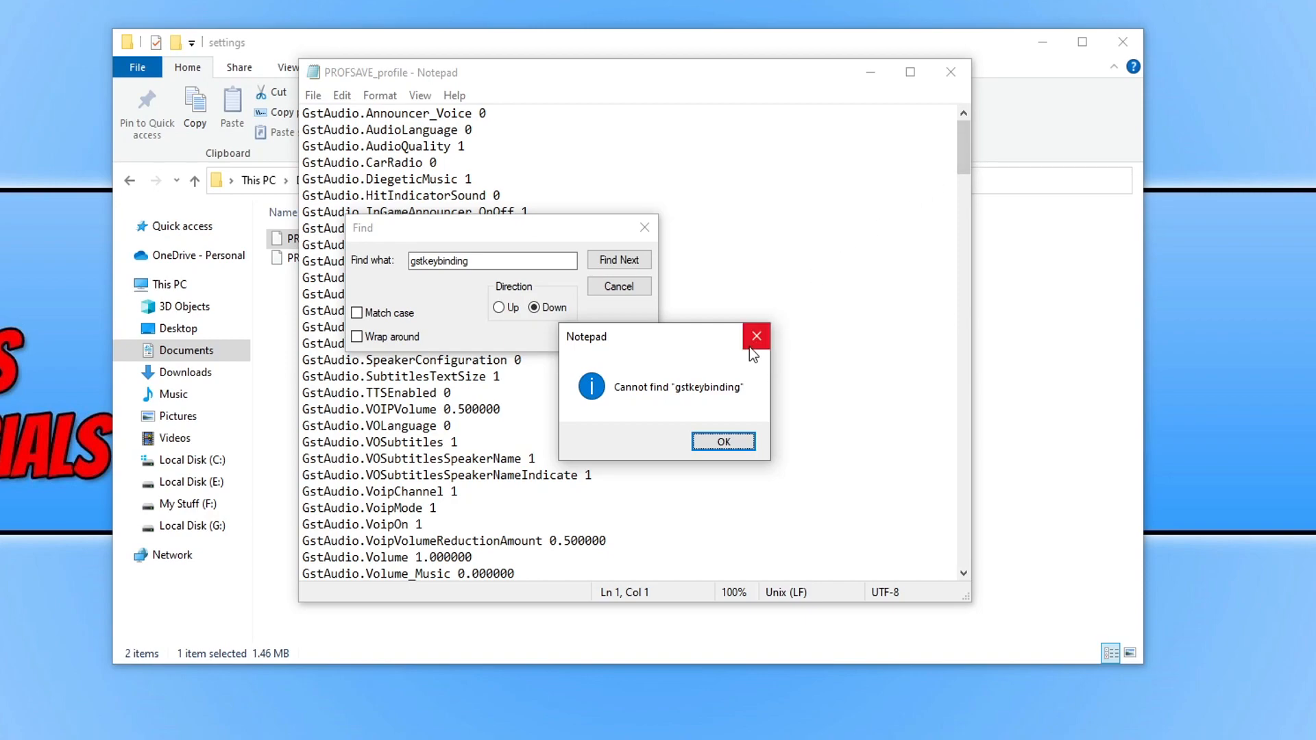
Dismiss the cannot-find message and close Notepad, returning to the Battlefield 2042 folder
{"action": "left_click", "coordinate": [722, 441]}
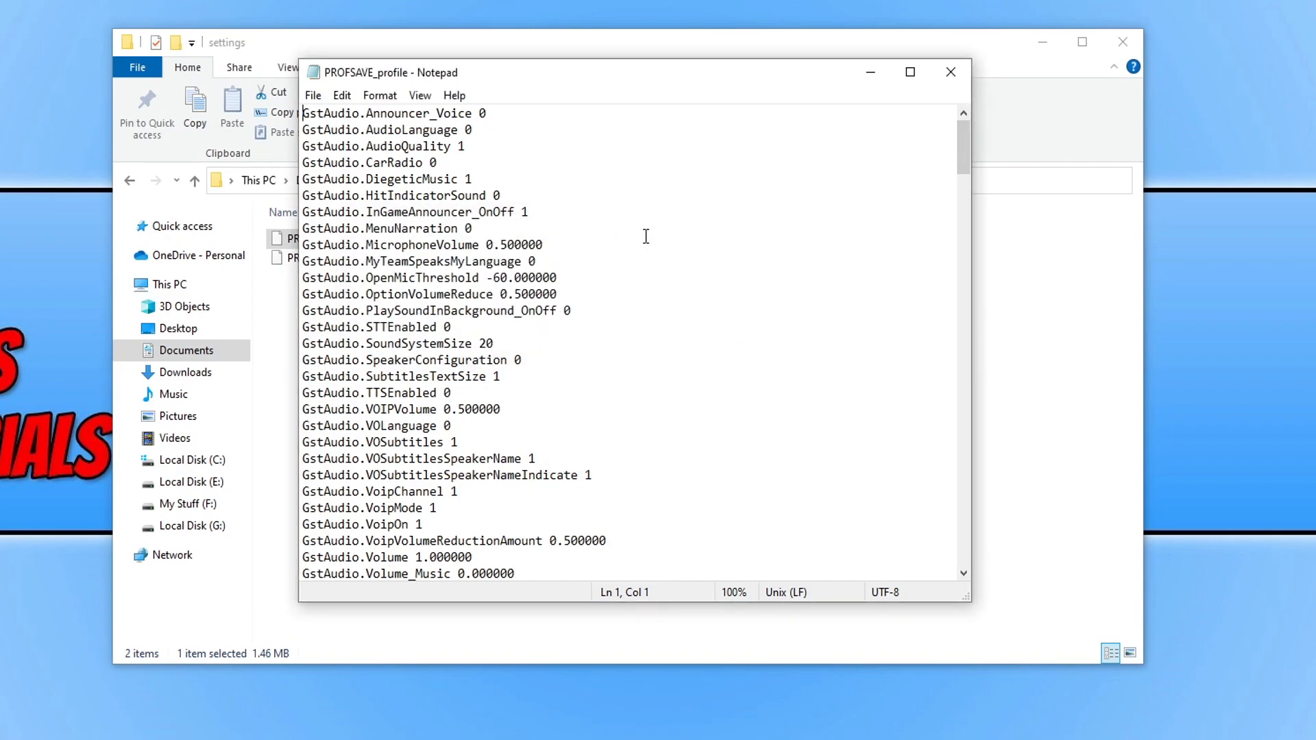
{"action": "mouse_move", "coordinate": [659, 250]}
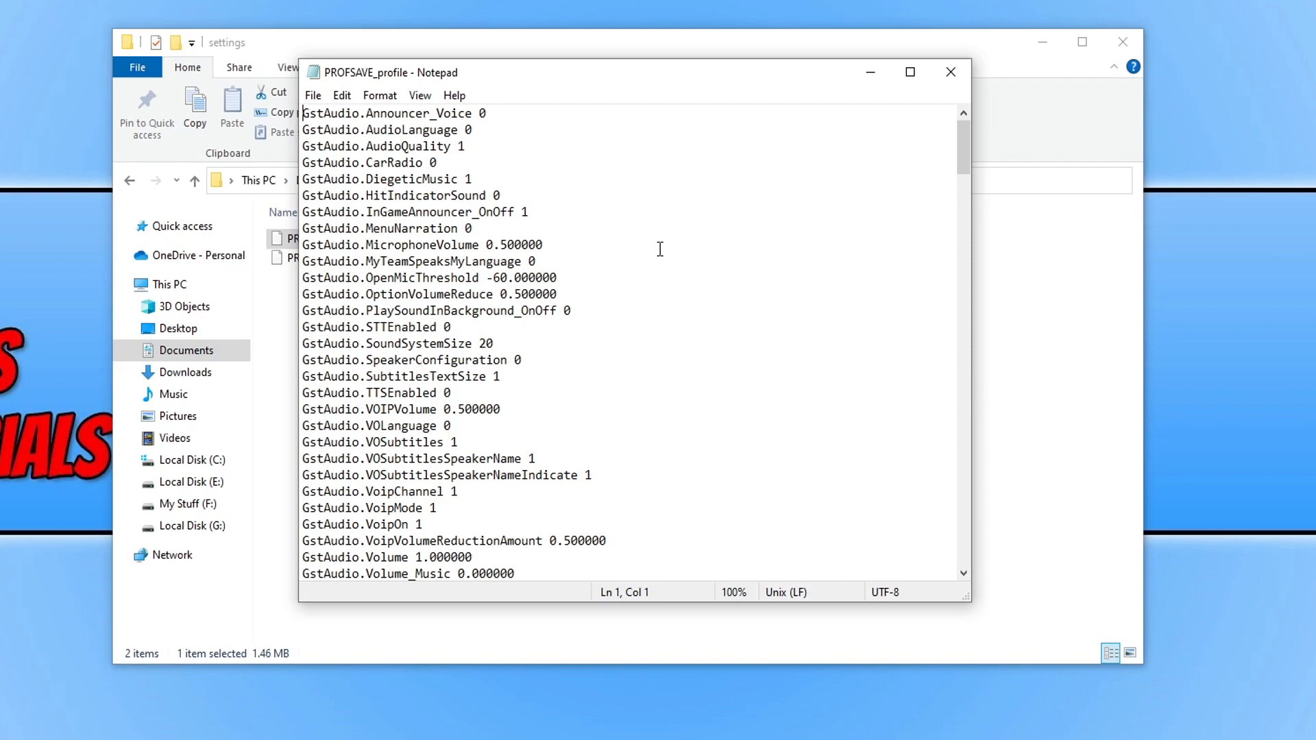
{"action": "mouse_move", "coordinate": [666, 252]}
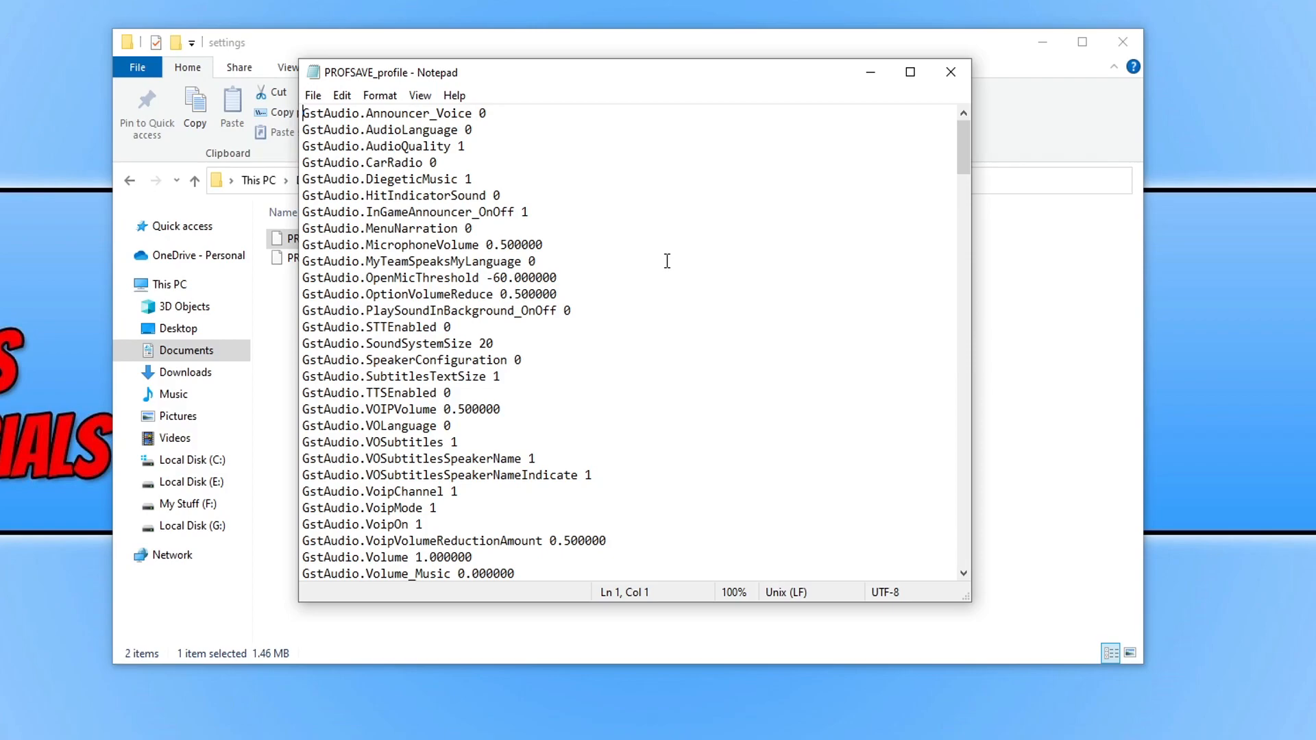
{"action": "left_click", "coordinate": [313, 95]}
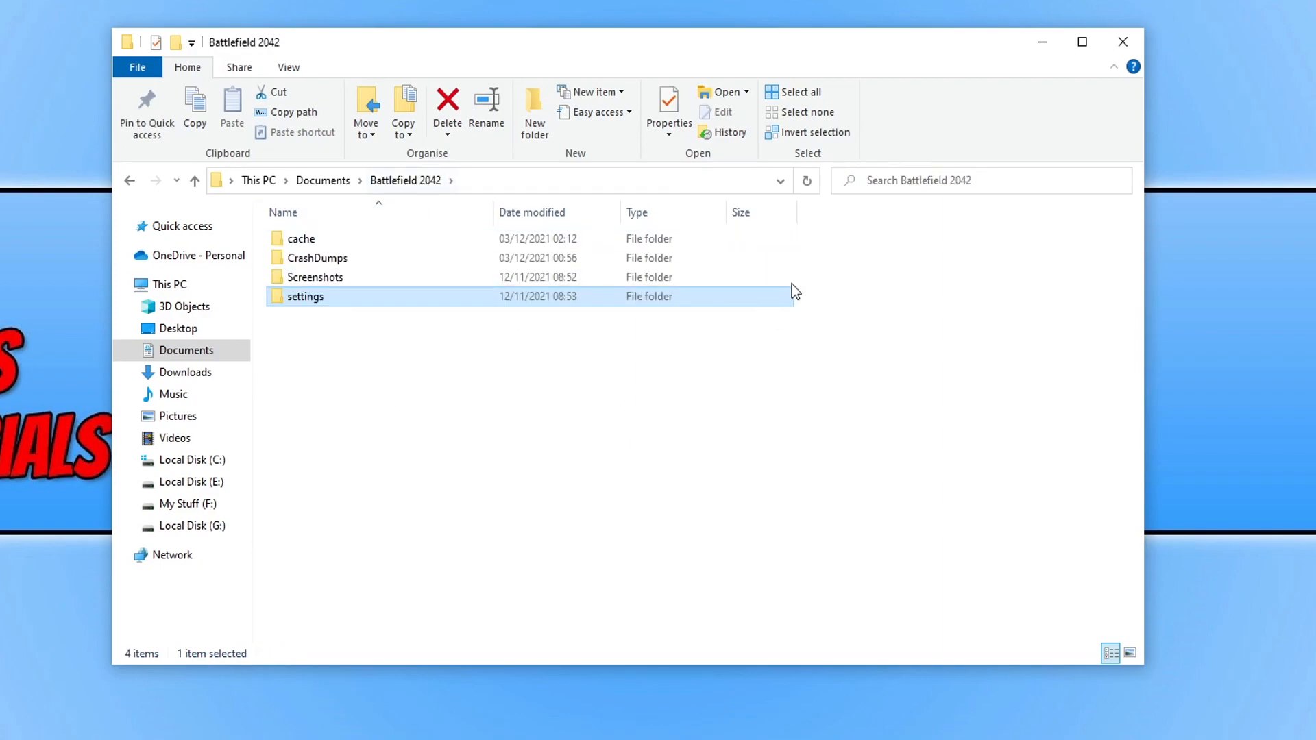
{"action": "mouse_move", "coordinate": [465, 380]}
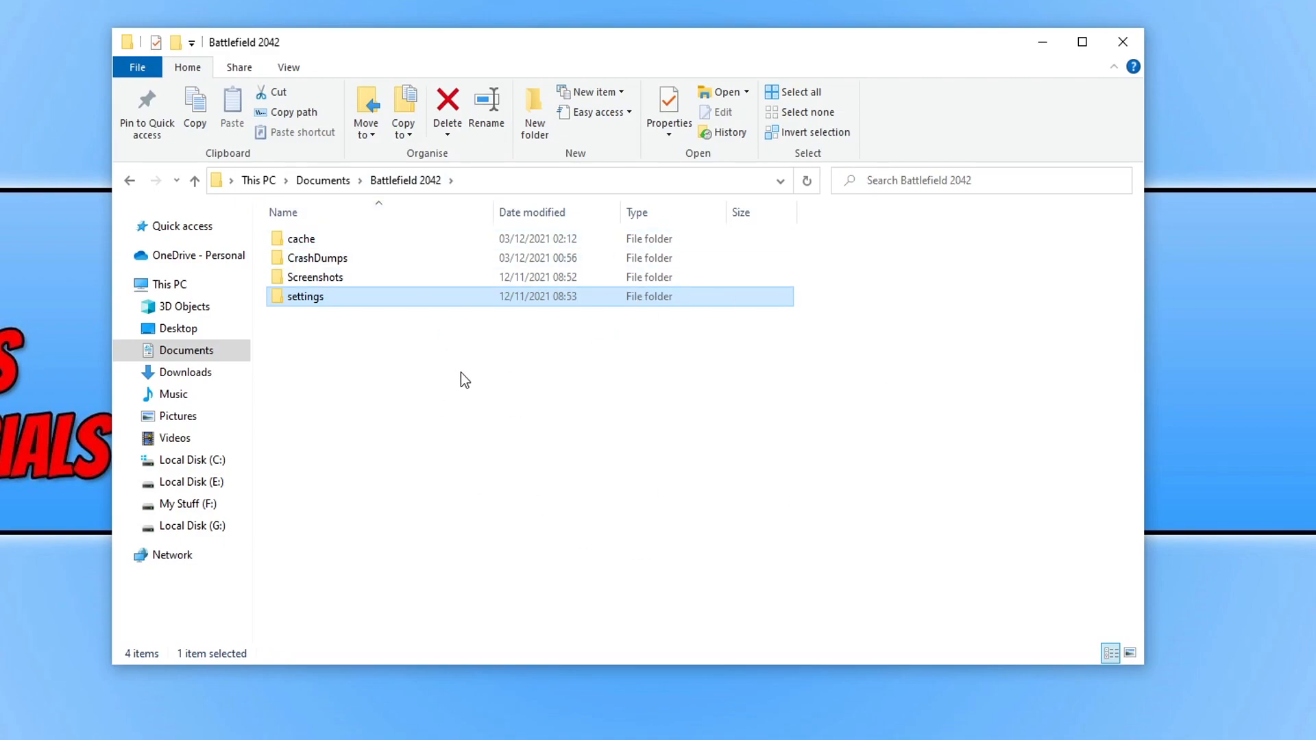
{"action": "mouse_move", "coordinate": [352, 335]}
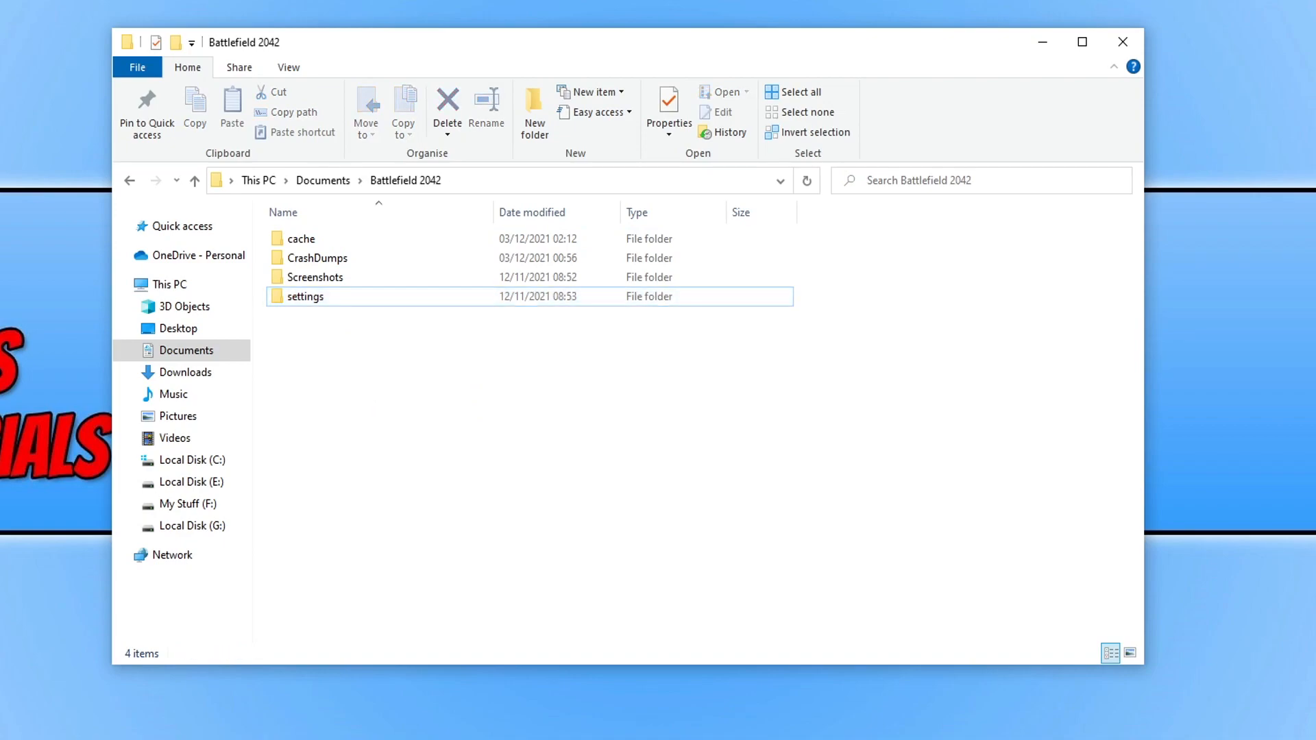
Rename the settings folder to 'settings backup' via its context menu
{"action": "right_click", "coordinate": [304, 296]}
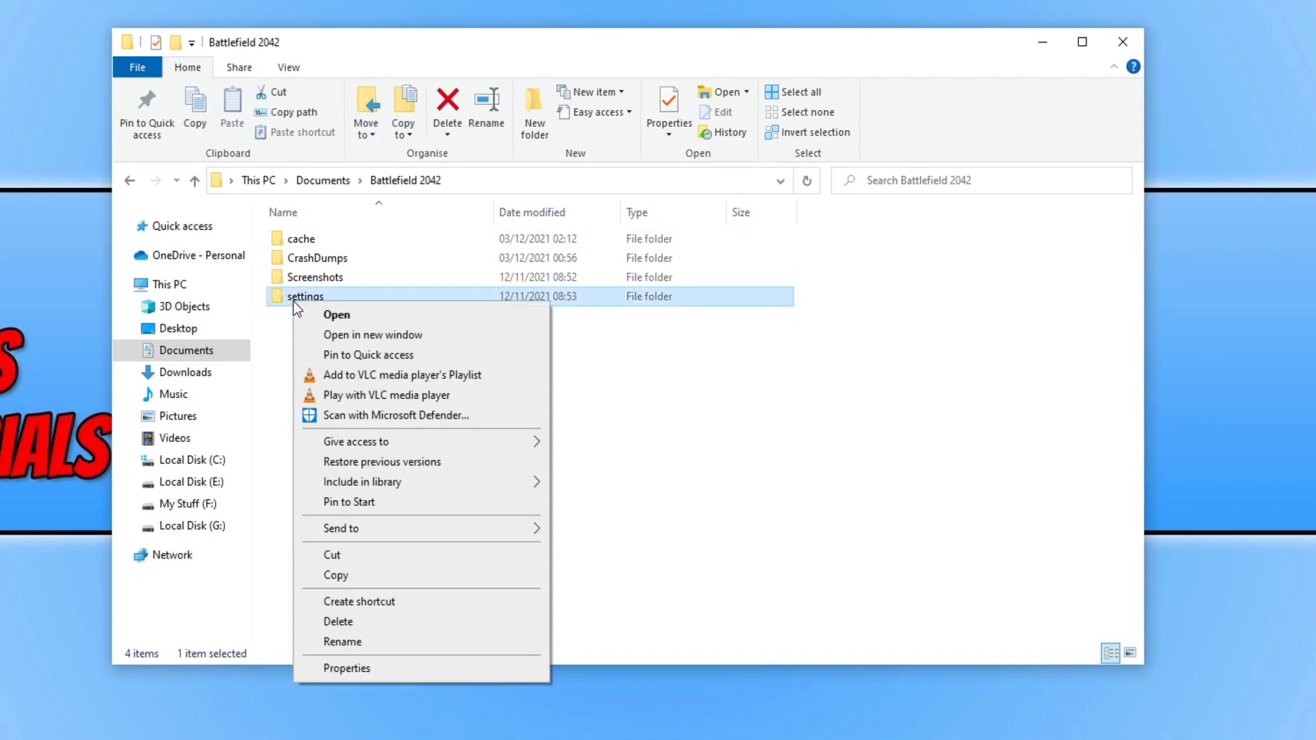
{"action": "left_click", "coordinate": [343, 641]}
{"action": "type", "text": " backup"}
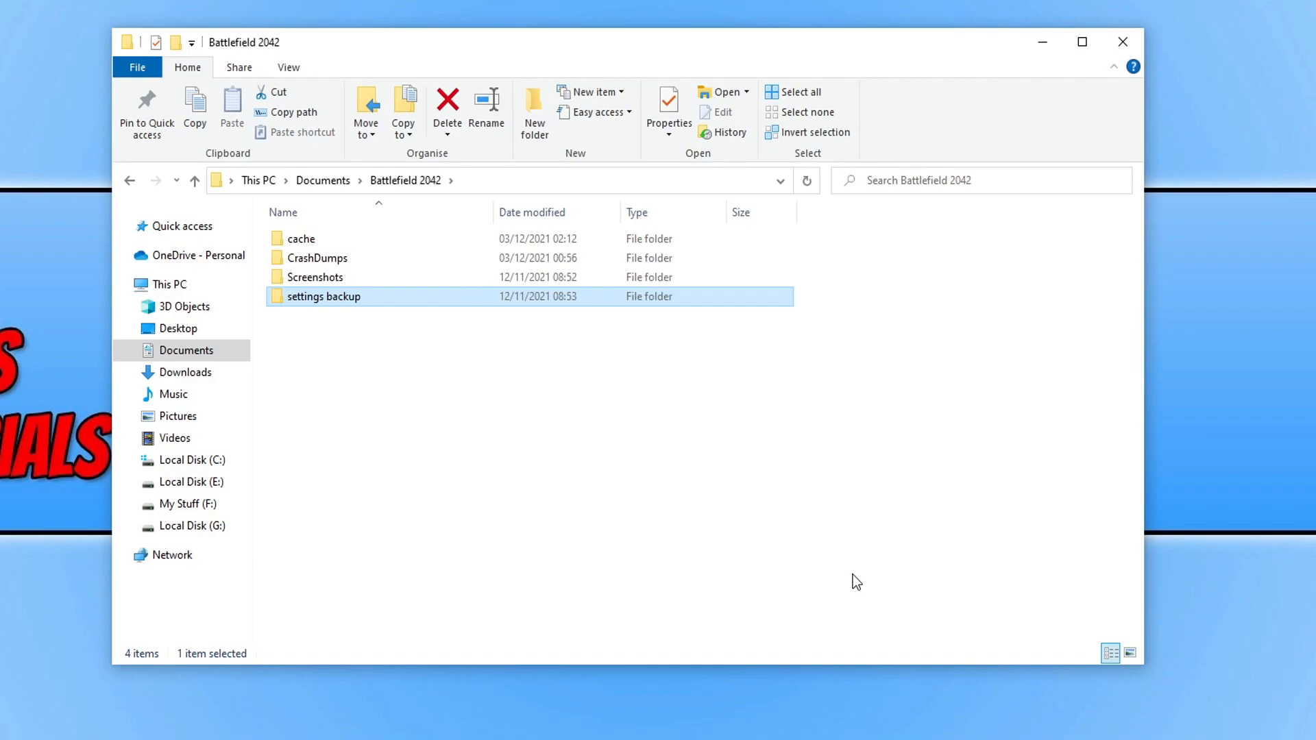
{"action": "mouse_move", "coordinate": [852, 584]}
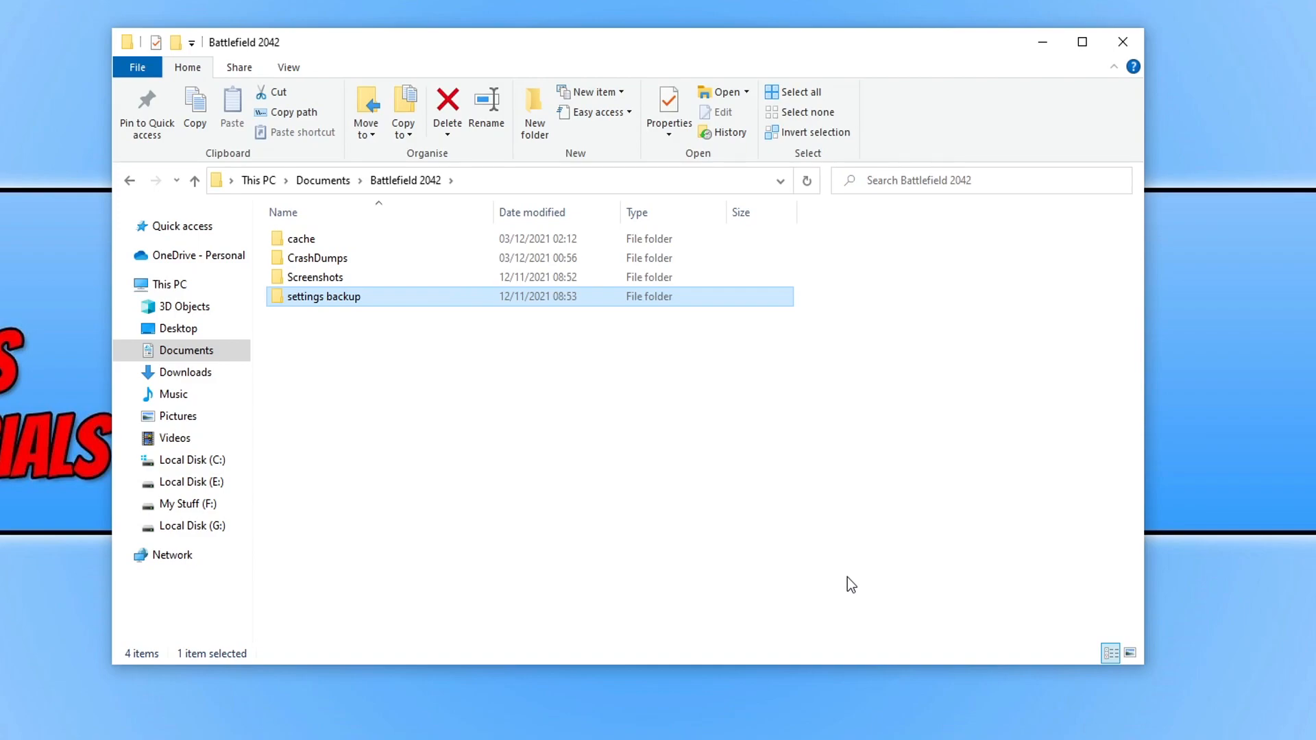